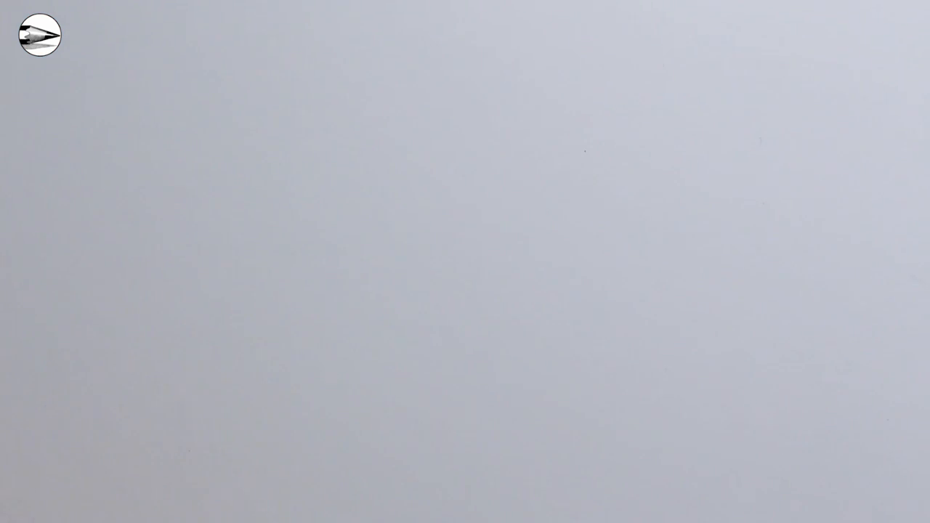
drag(0, 336, 472, 335)
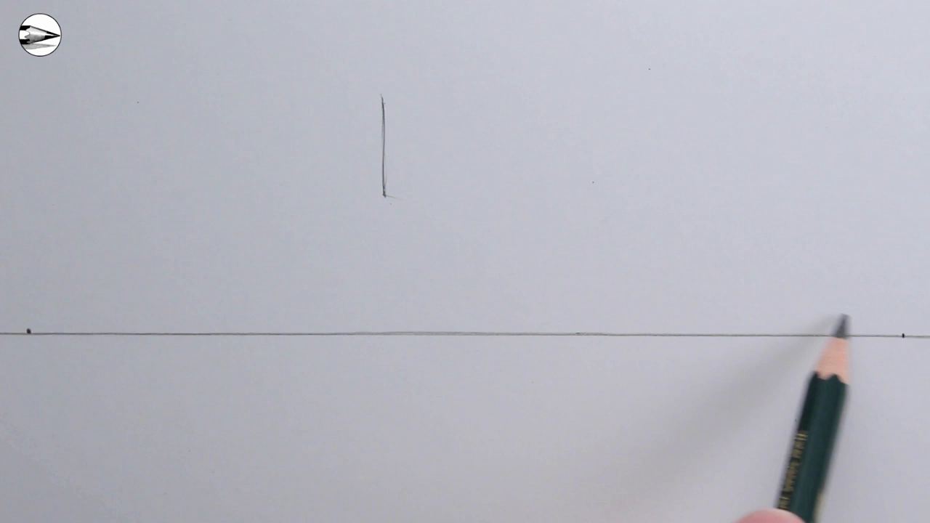
drag(385, 193, 673, 276)
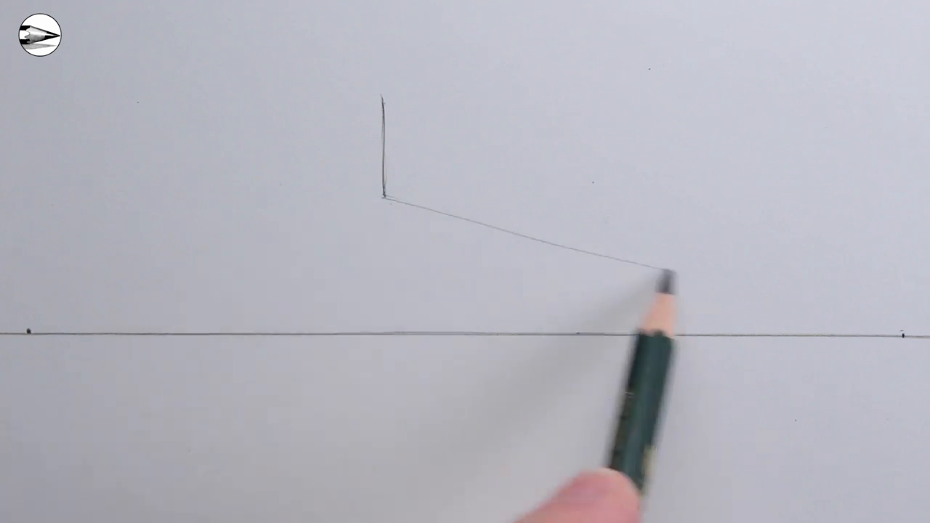